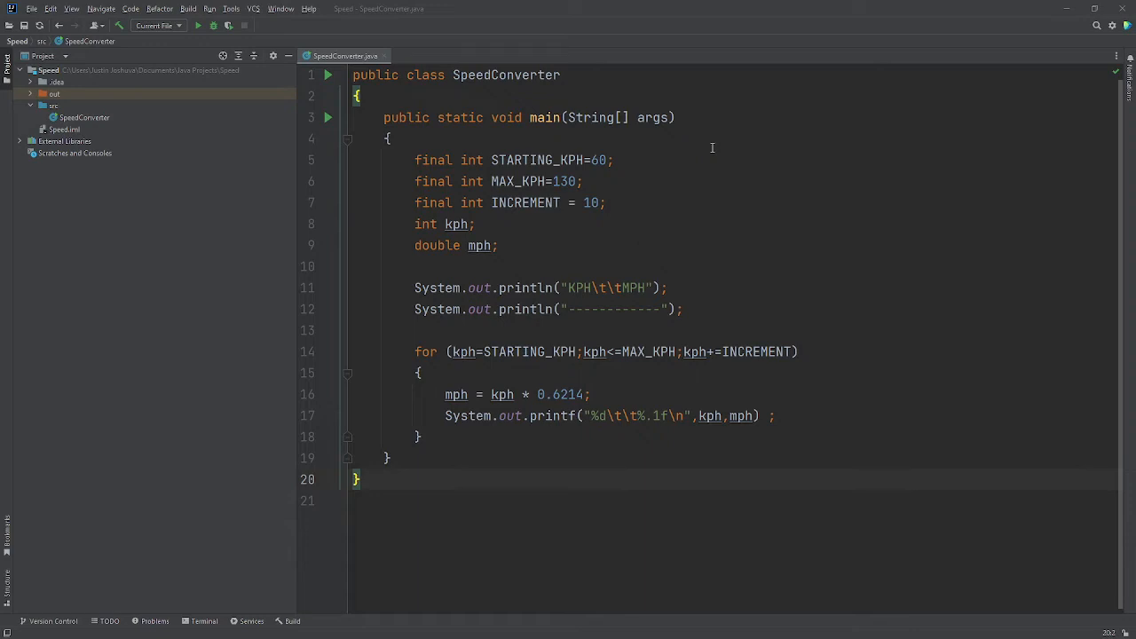
pyautogui.moveTo(600, 181)
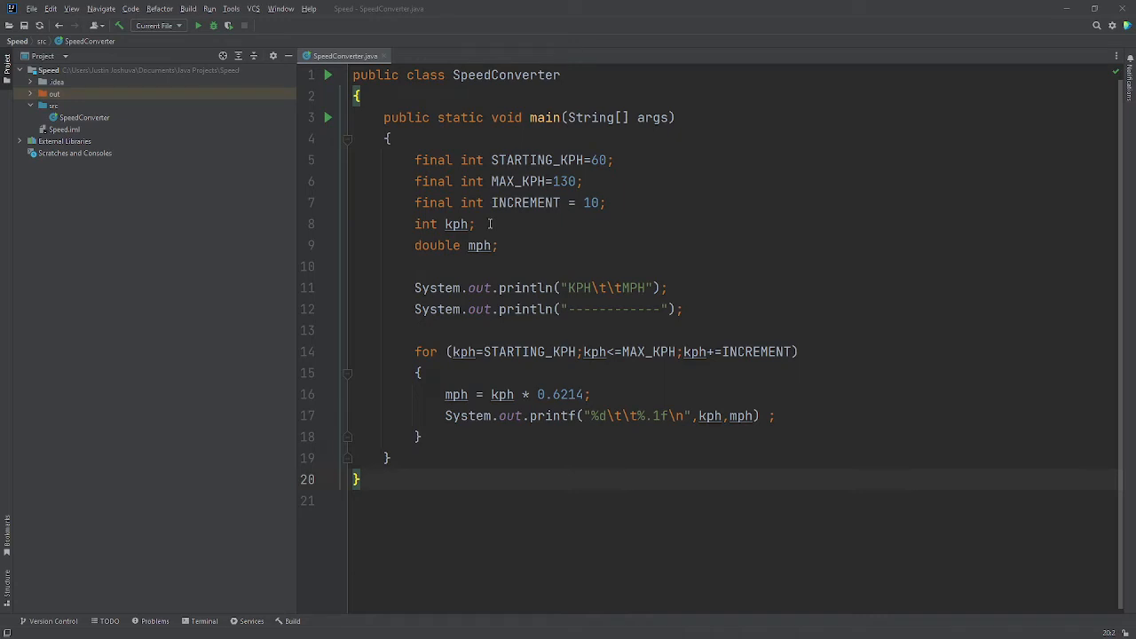
pyautogui.moveTo(501, 234)
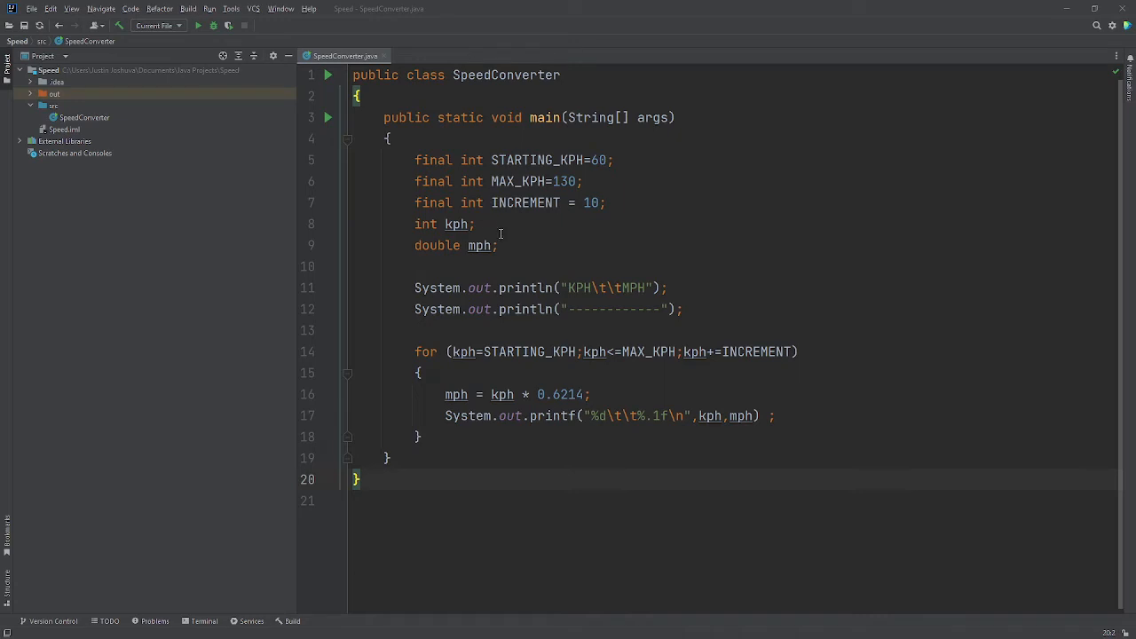
pyautogui.moveTo(454, 279)
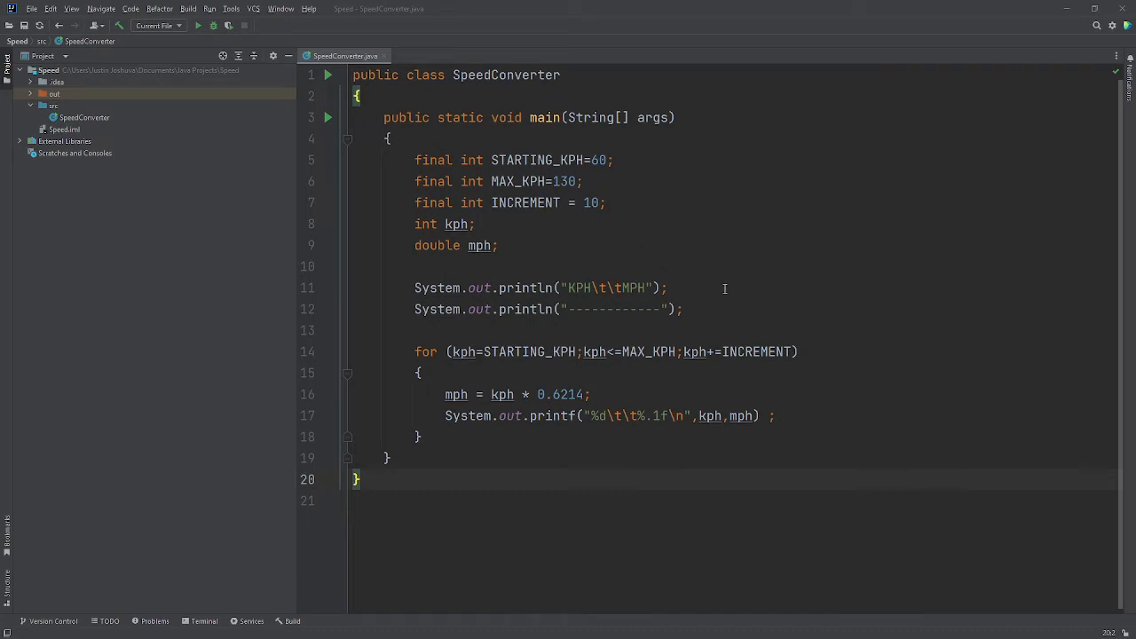
pyautogui.moveTo(592, 280)
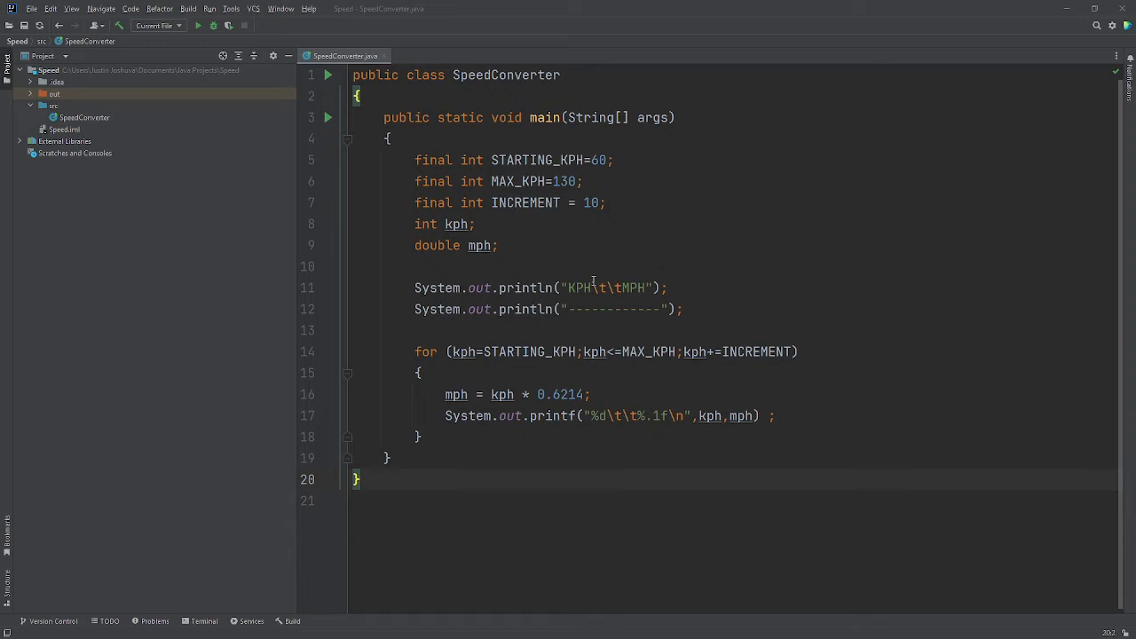
pyautogui.moveTo(458, 376)
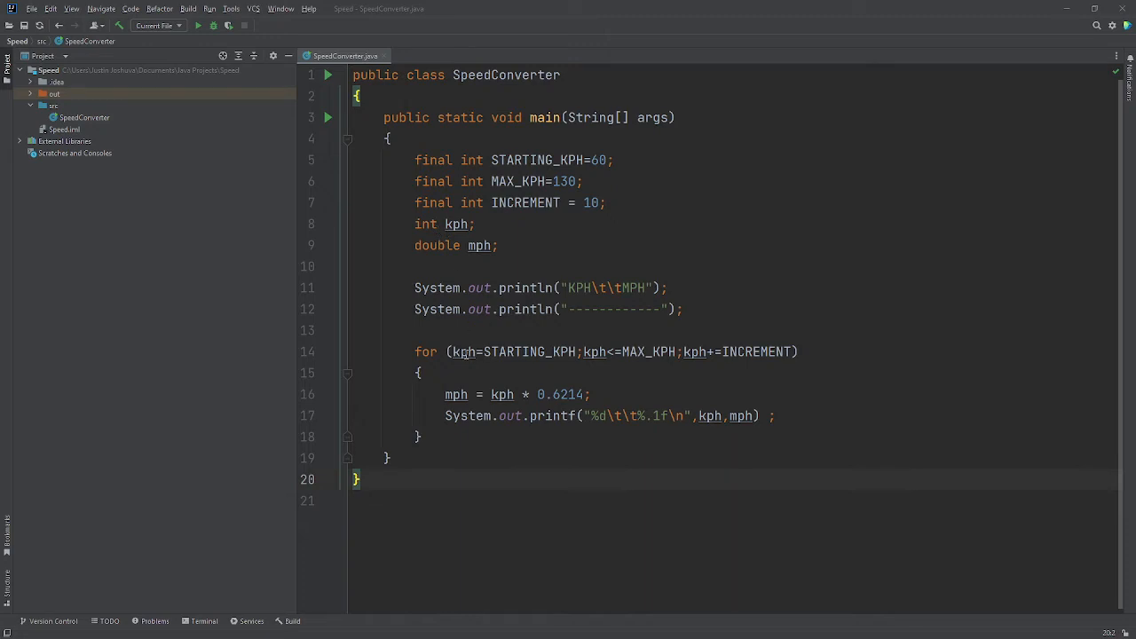
pyautogui.moveTo(496, 362)
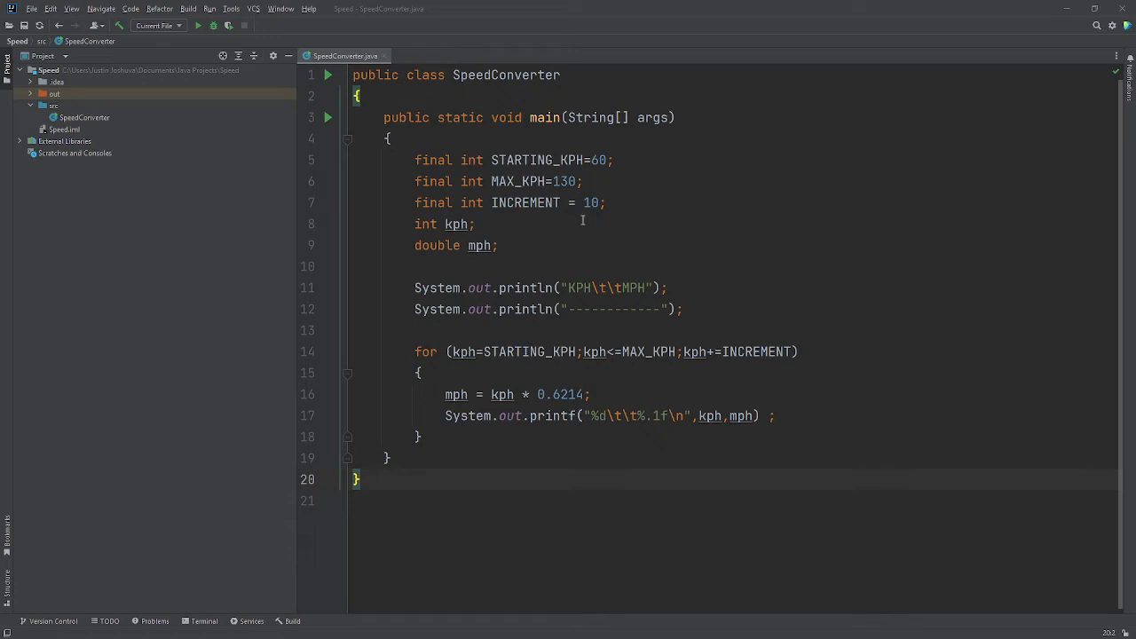
pyautogui.moveTo(609, 359)
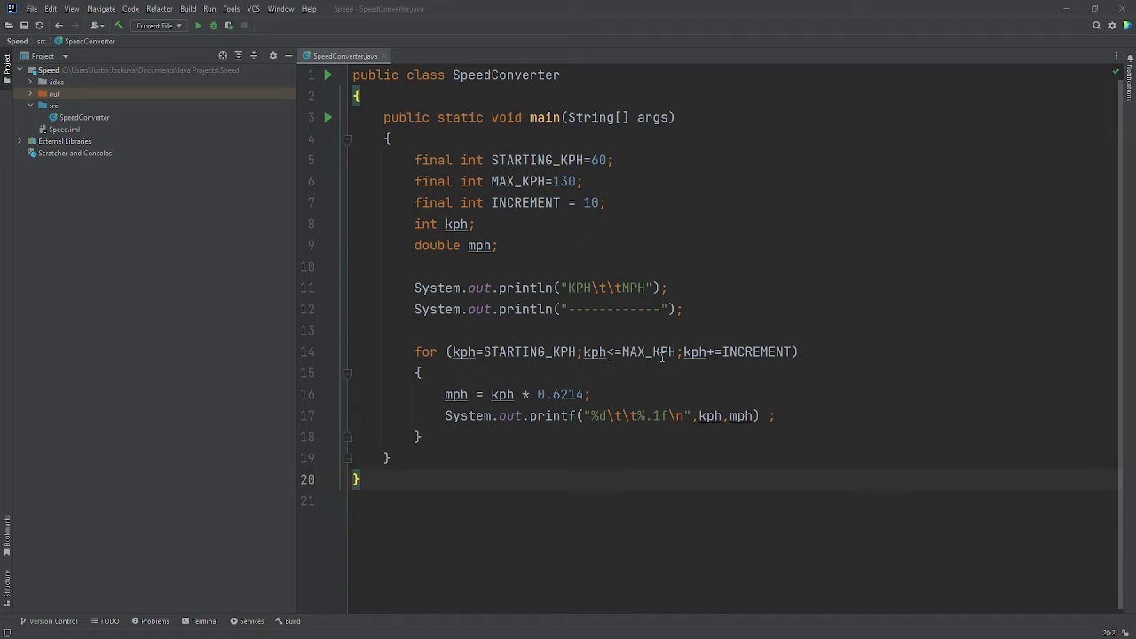
pyautogui.moveTo(660, 362)
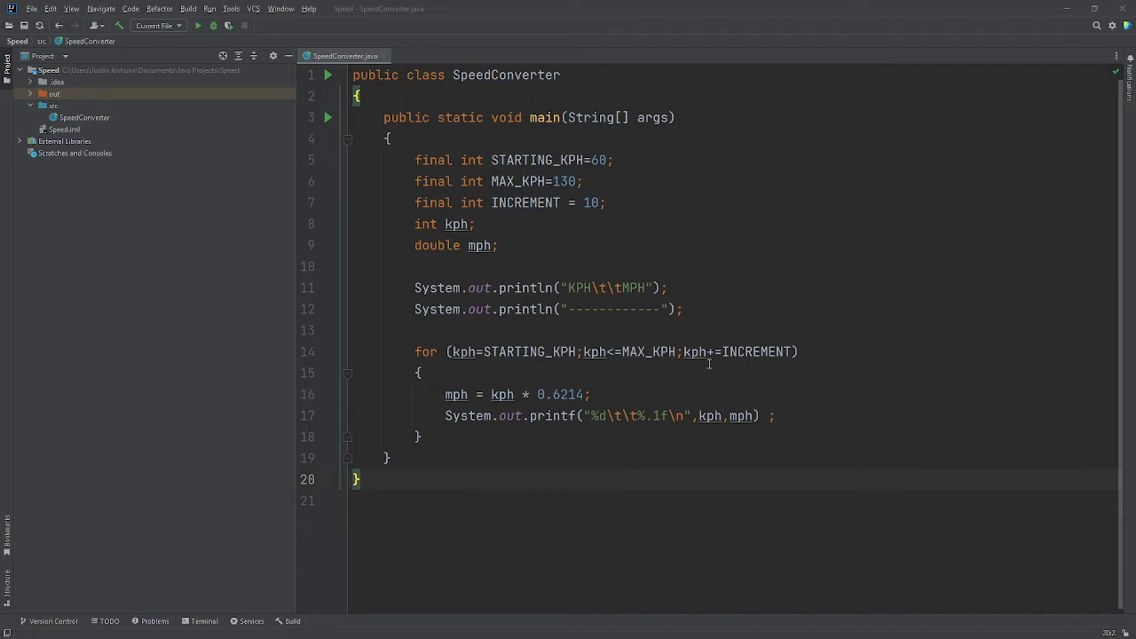
pyautogui.moveTo(531, 427)
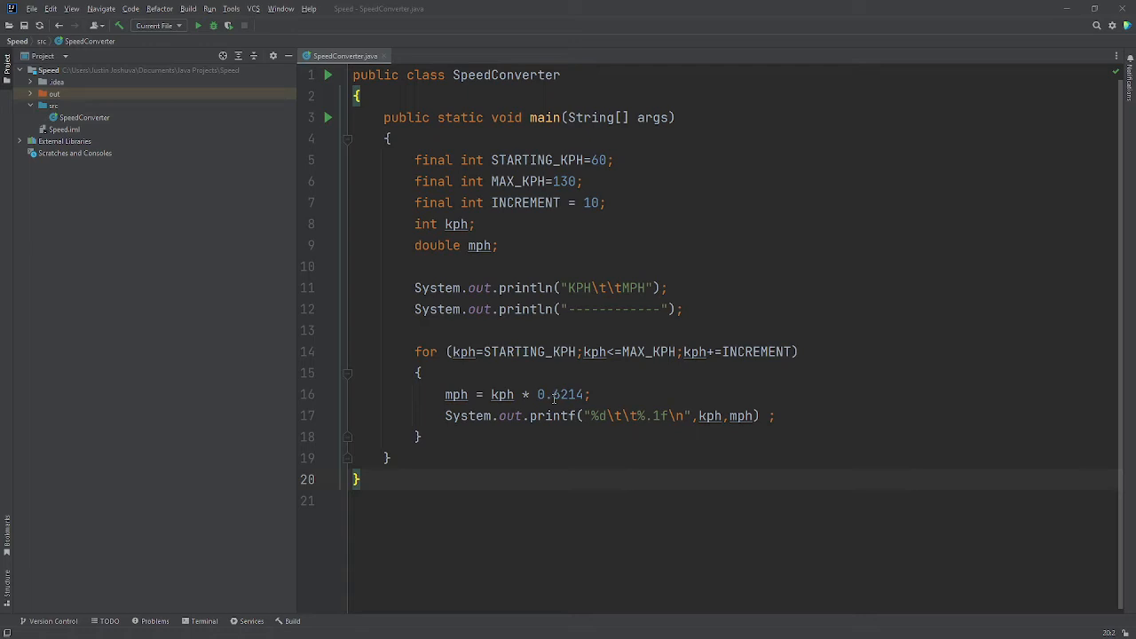
pyautogui.moveTo(660, 399)
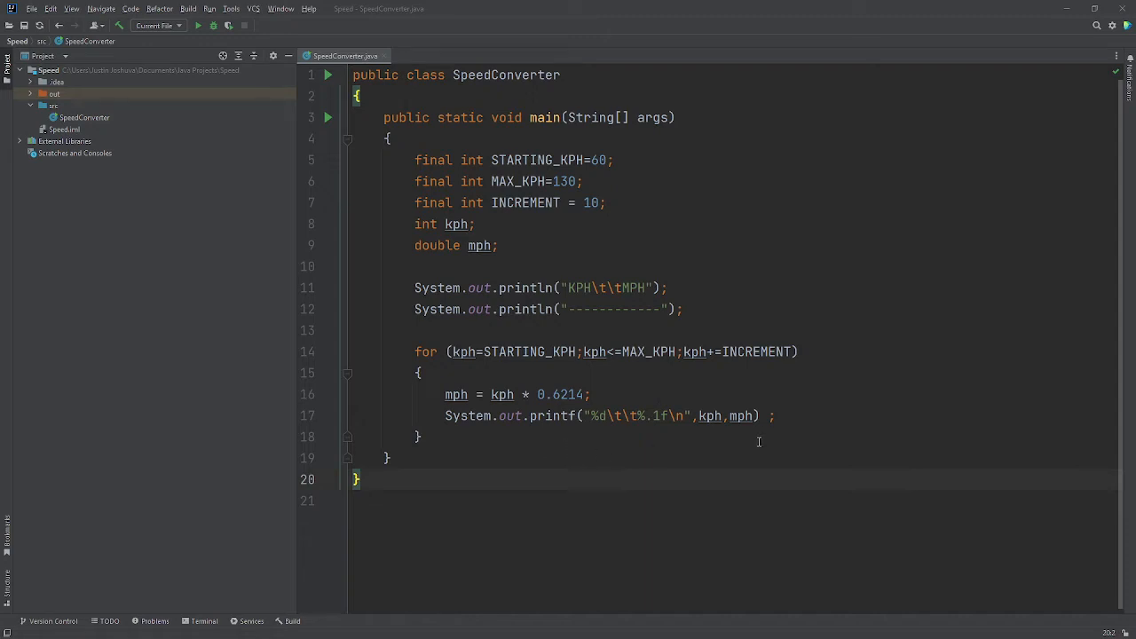
pyautogui.moveTo(772, 440)
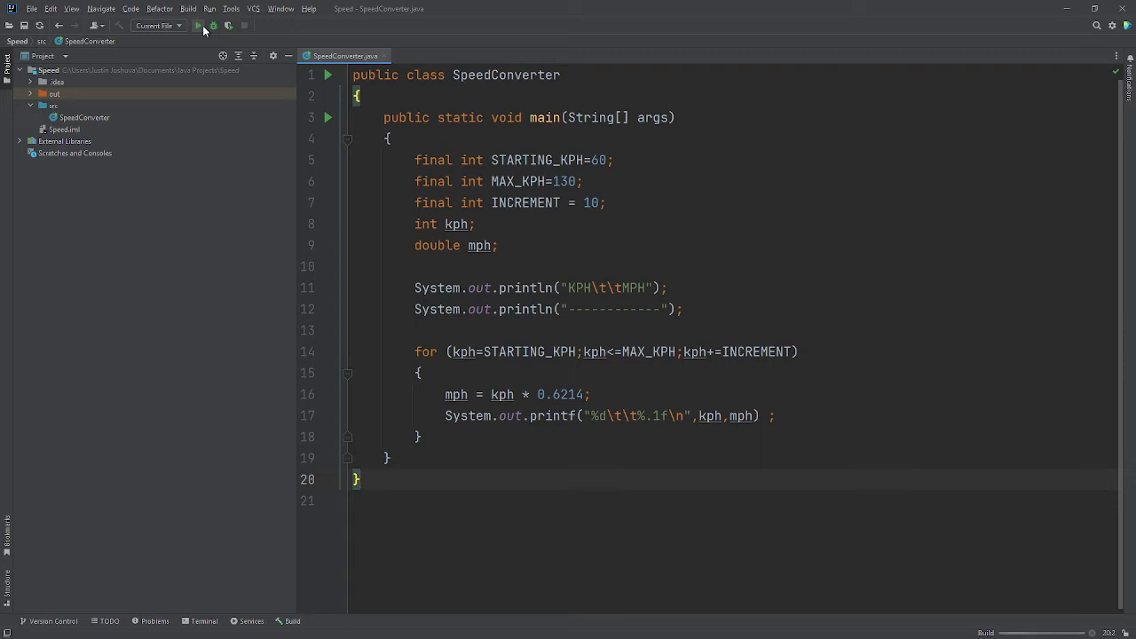
# Step: Run SpeedConverter so the KPH/MPH table prints up to 130 with exit code 0
pyautogui.click(199, 24)
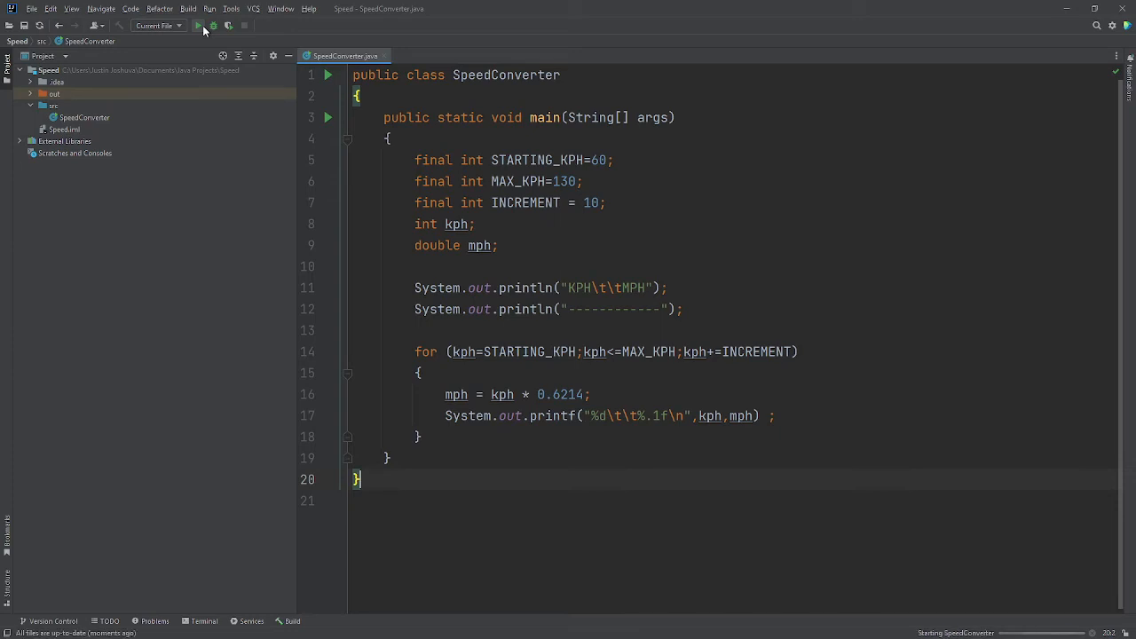
pyautogui.click(199, 25)
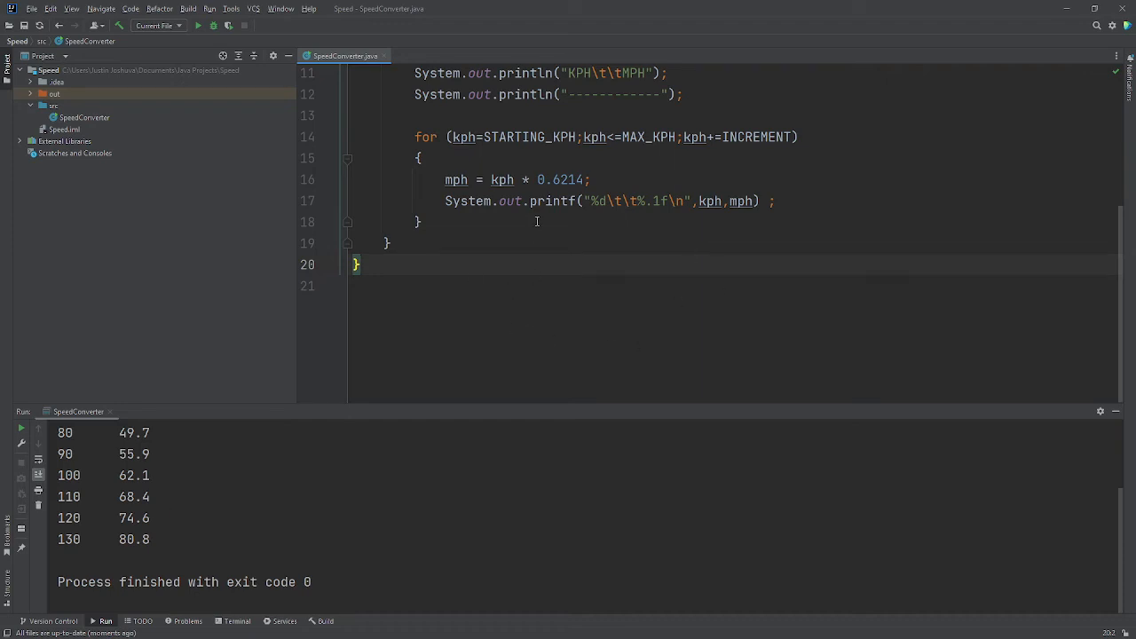
pyautogui.moveTo(649, 152)
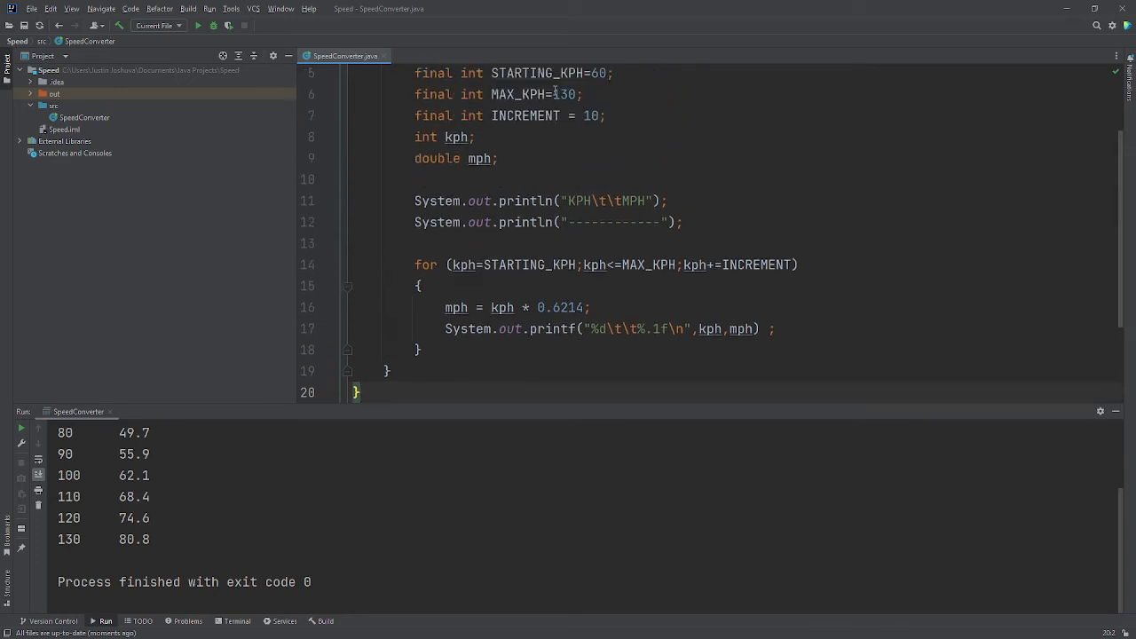
pyautogui.moveTo(759, 288)
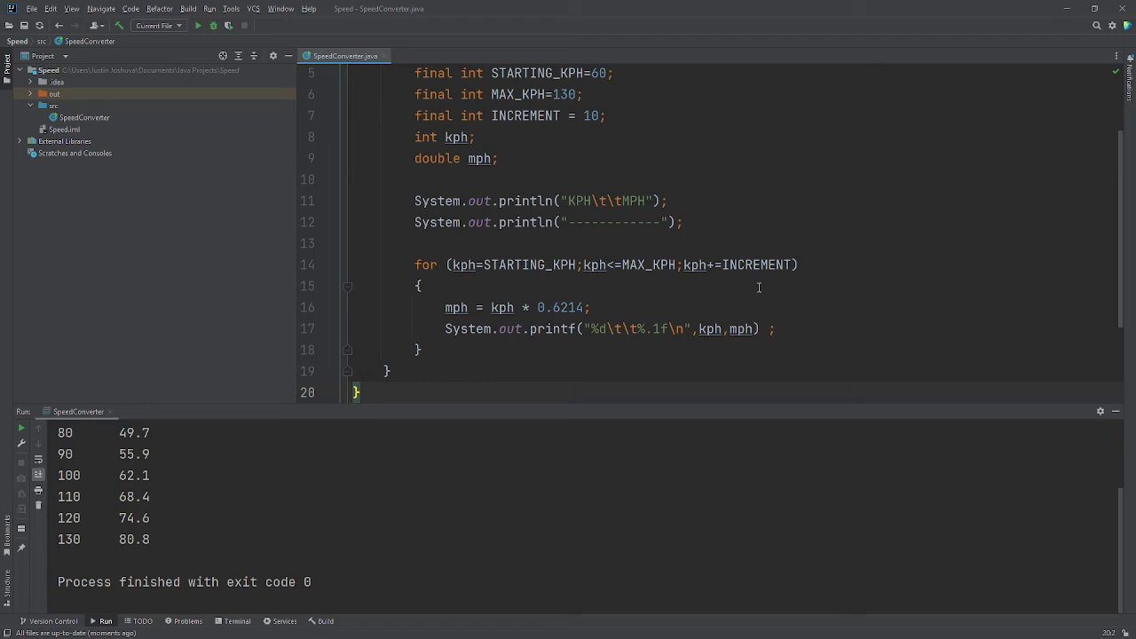
pyautogui.moveTo(597, 273)
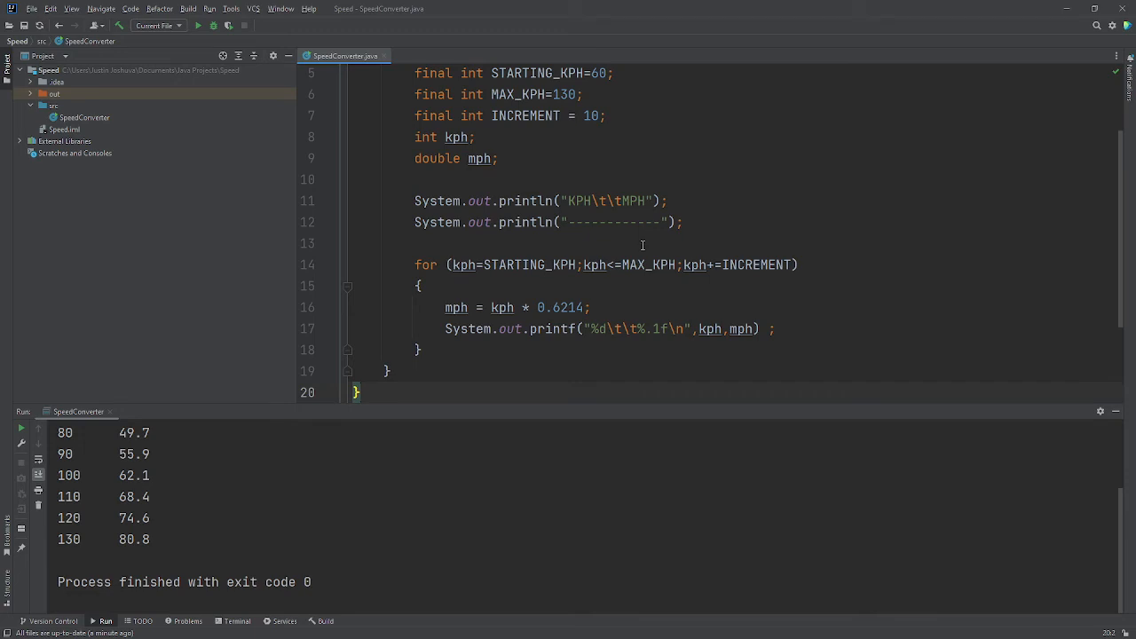
pyautogui.moveTo(819, 270)
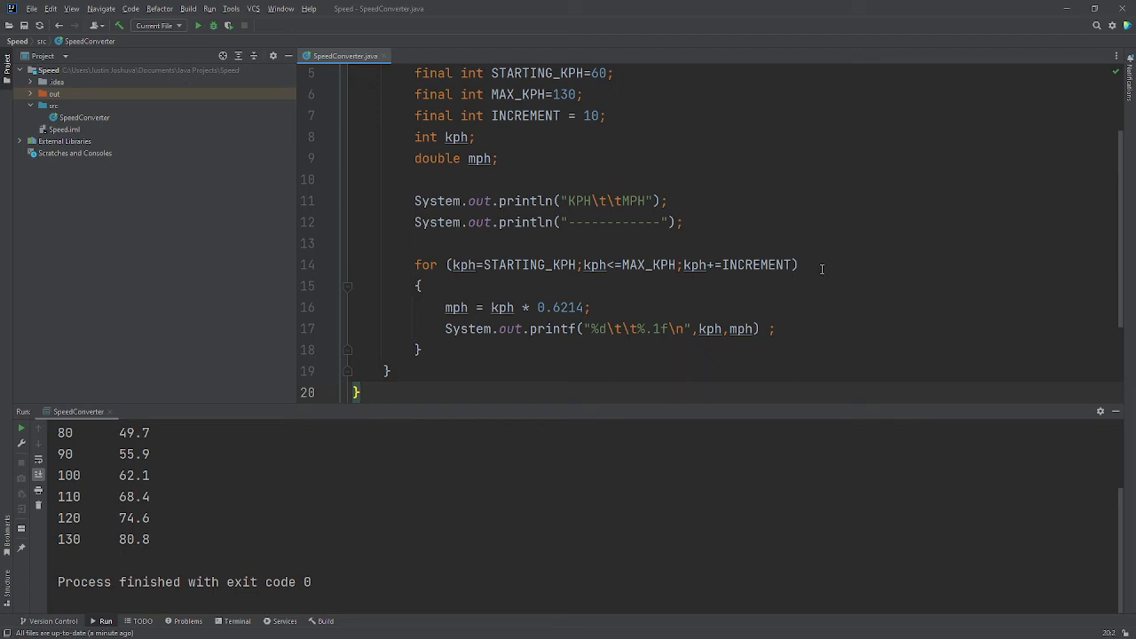
# Step: Insert a stray ';' right after the for loop header's closing parenthesis
pyautogui.click(797, 264)
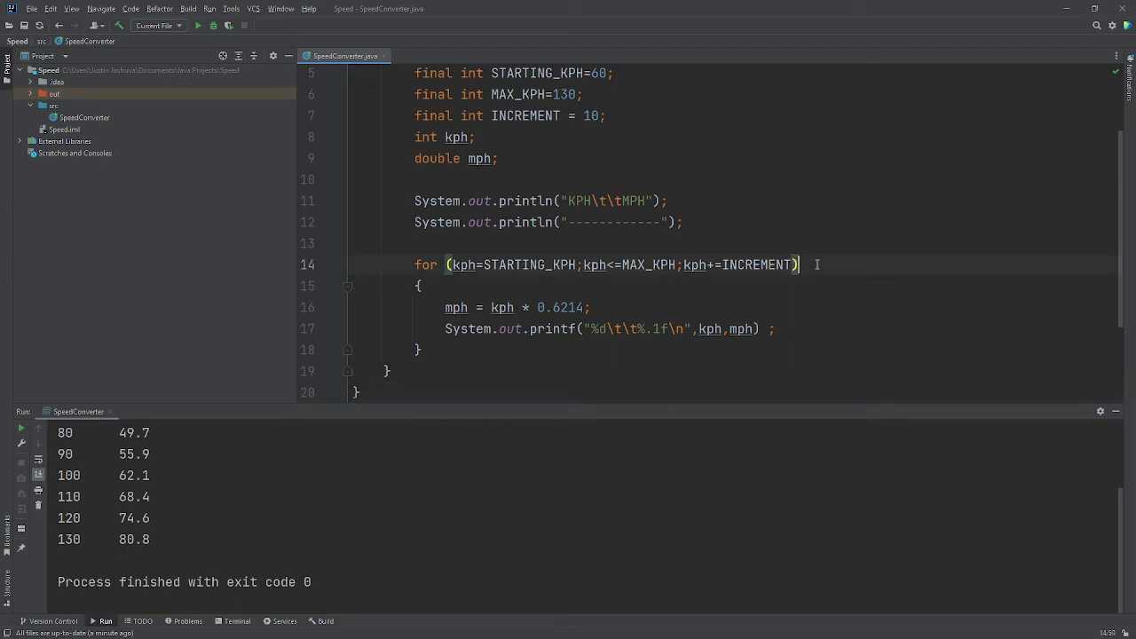
pyautogui.write(';')
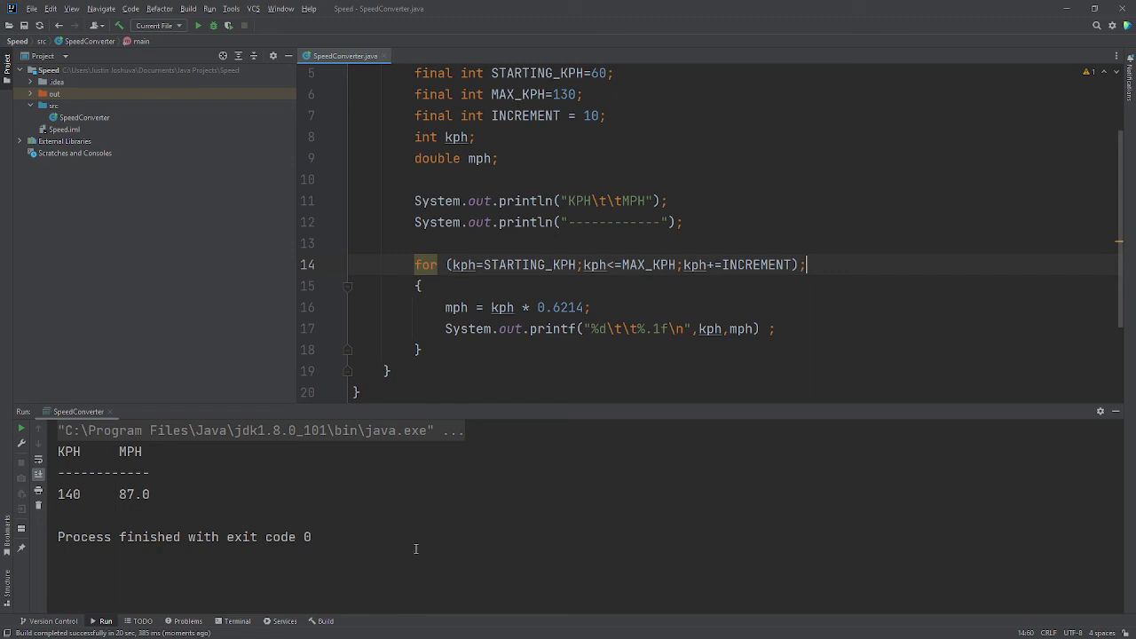
pyautogui.moveTo(424, 493)
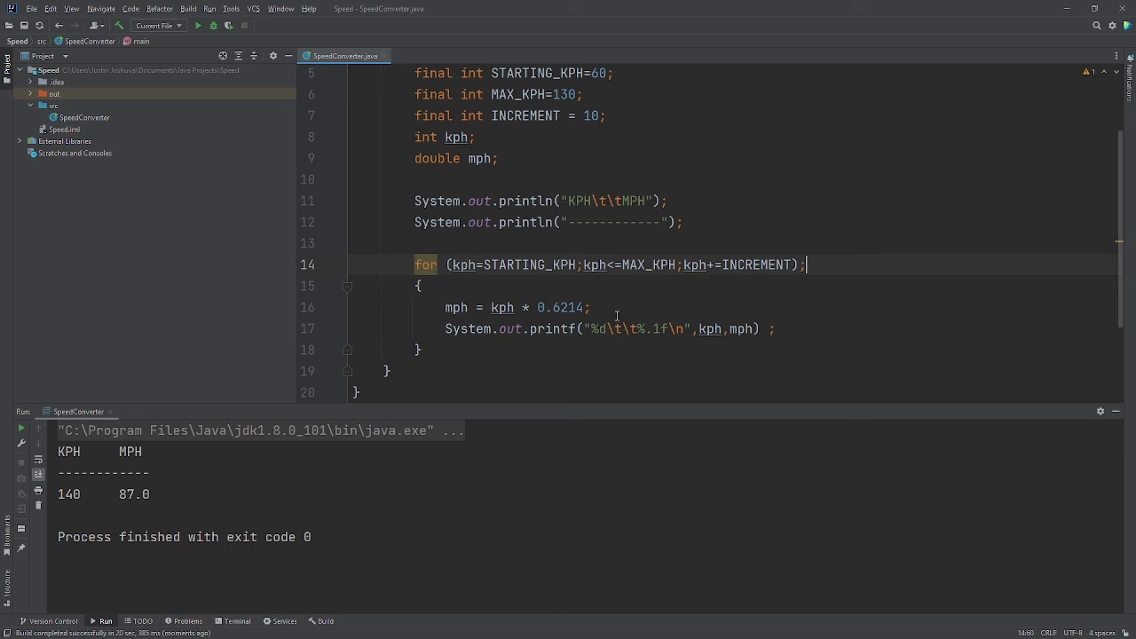
pyautogui.moveTo(617, 311)
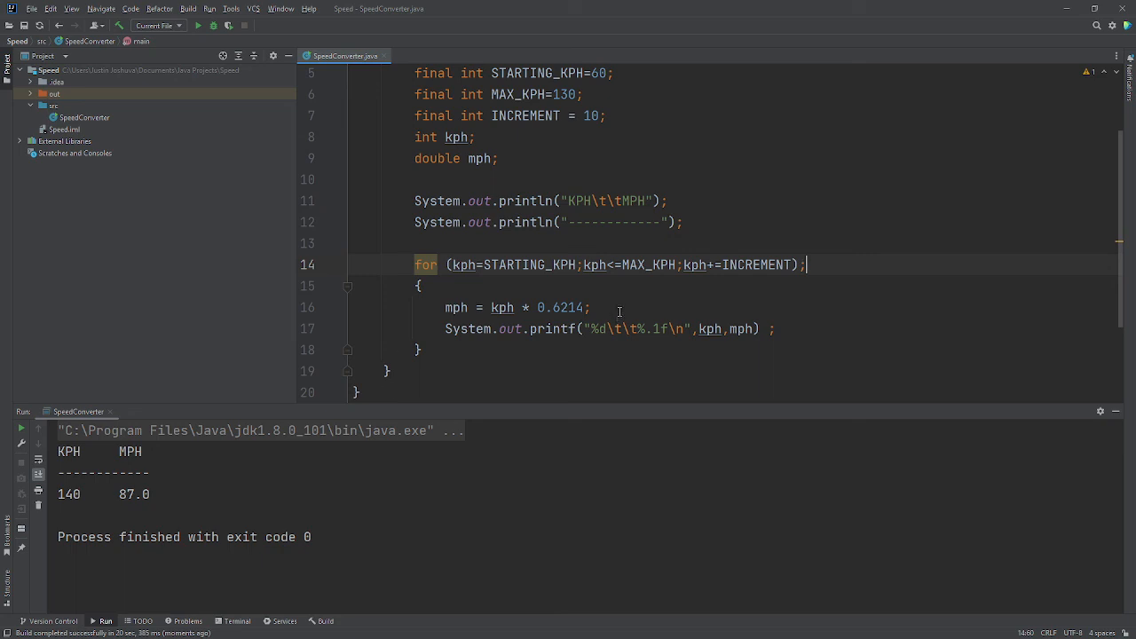
pyautogui.moveTo(568, 284)
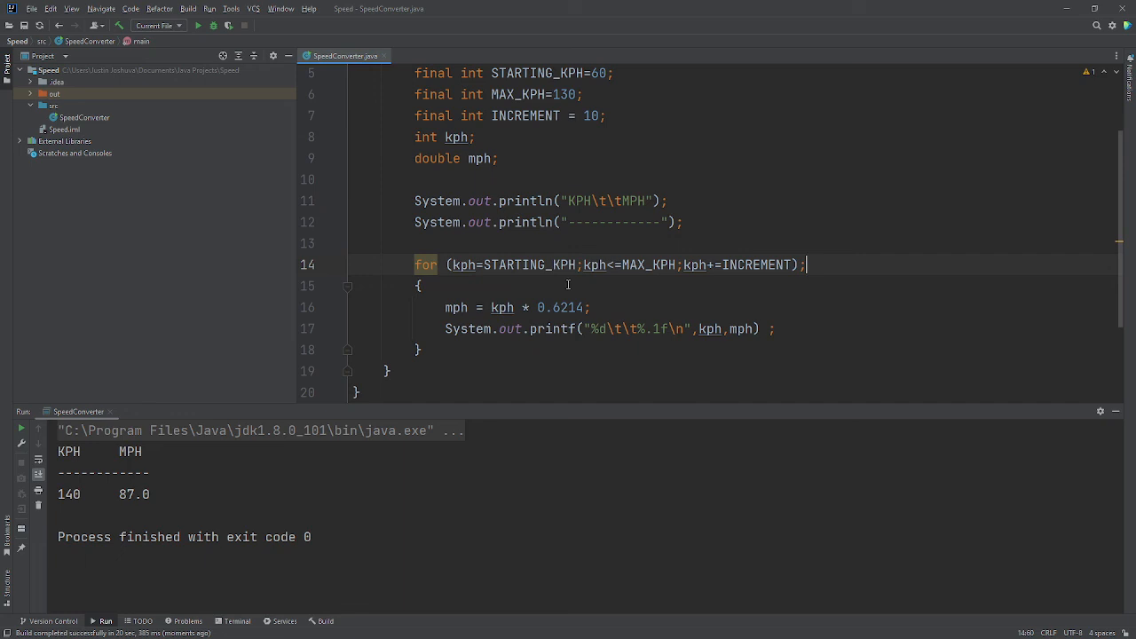
pyautogui.moveTo(875, 291)
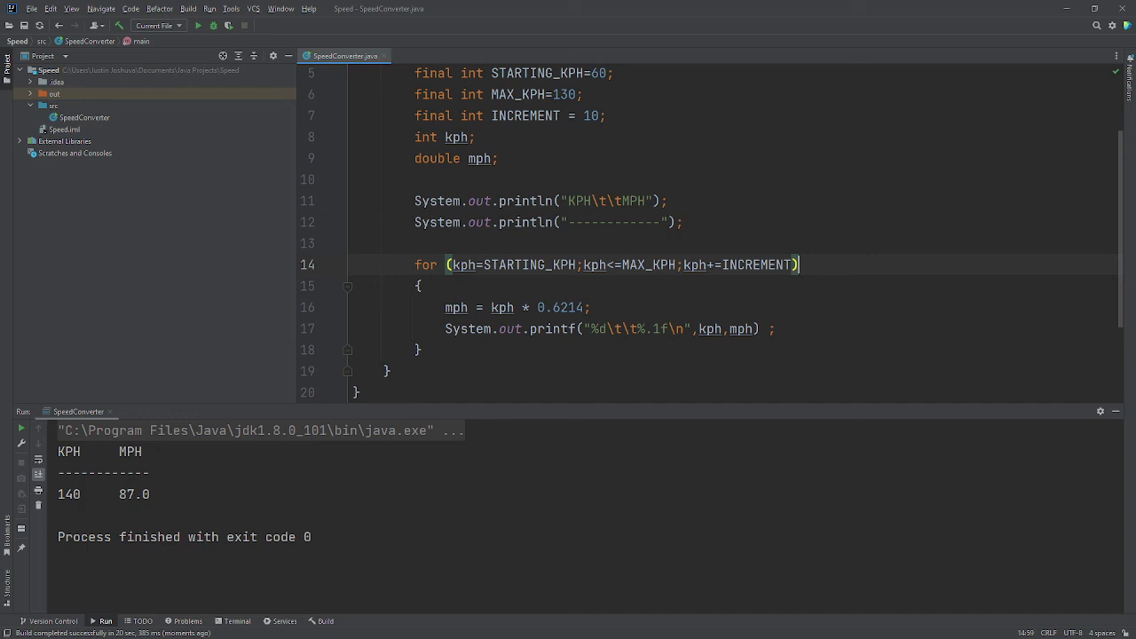
pyautogui.moveTo(857, 320)
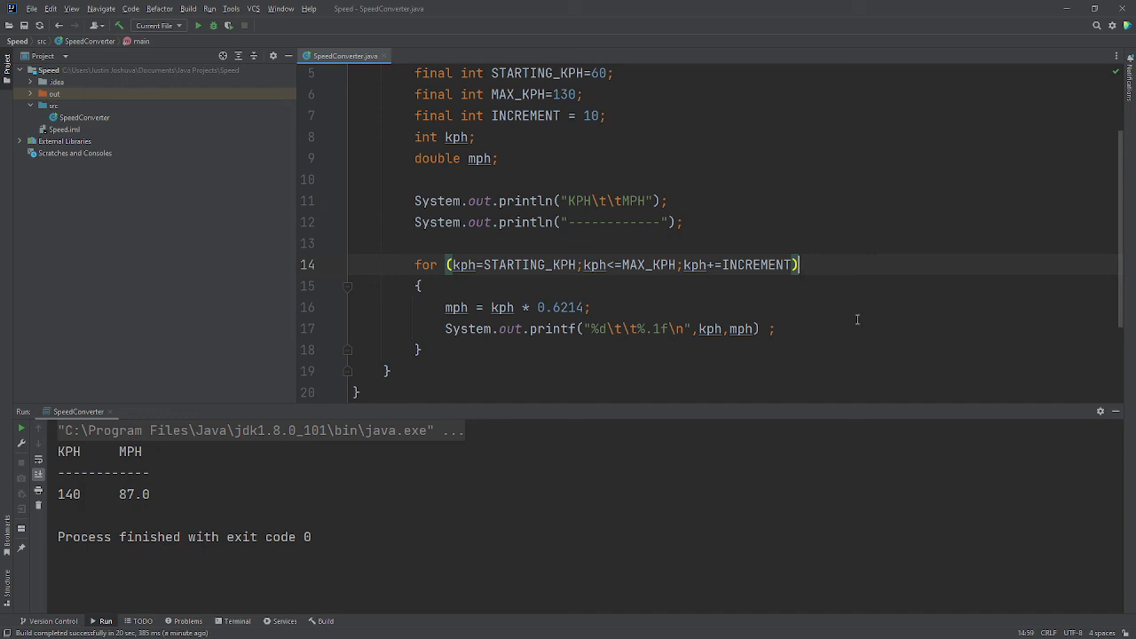